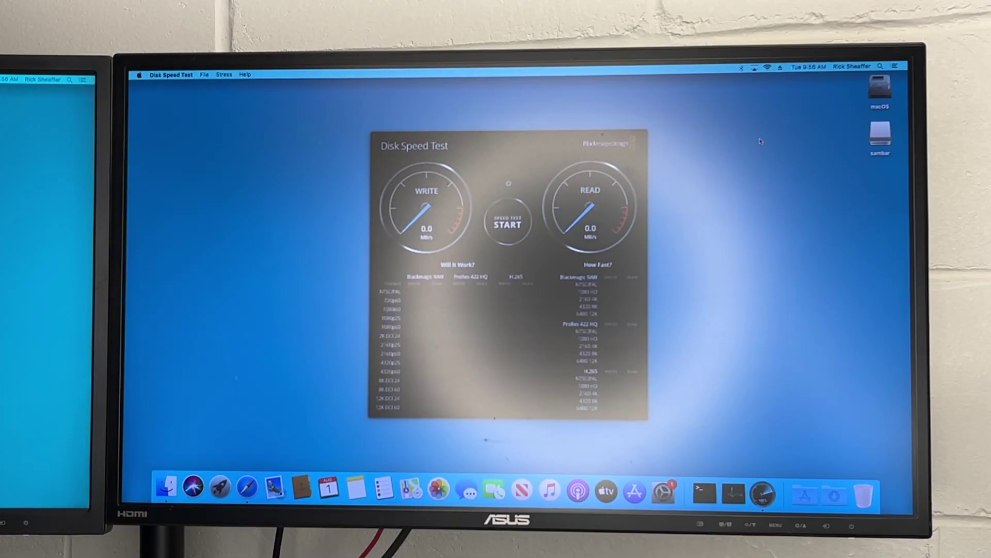
Step: Start the Disk Speed Test benchmark so the write gauge begins measuring, around 56.8 MB/s
click(508, 221)
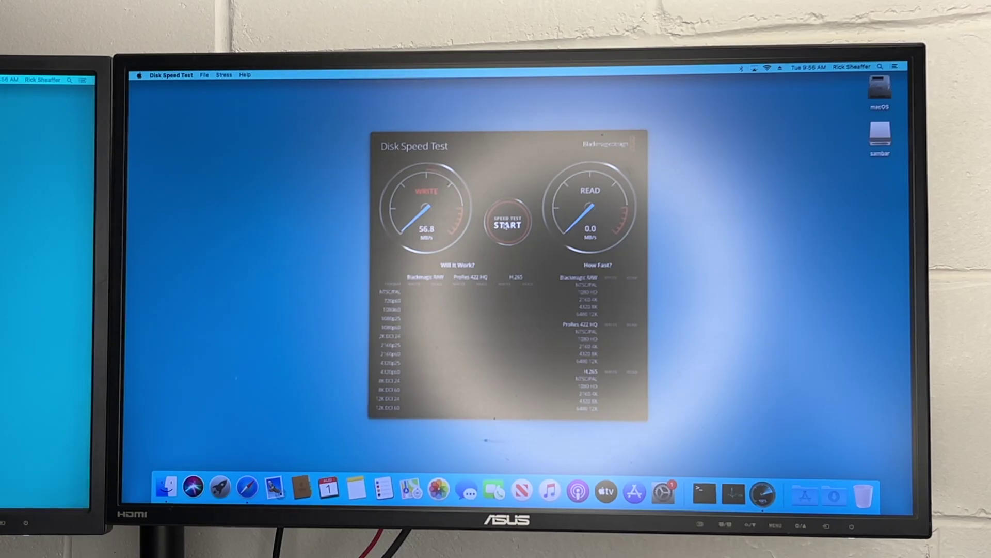